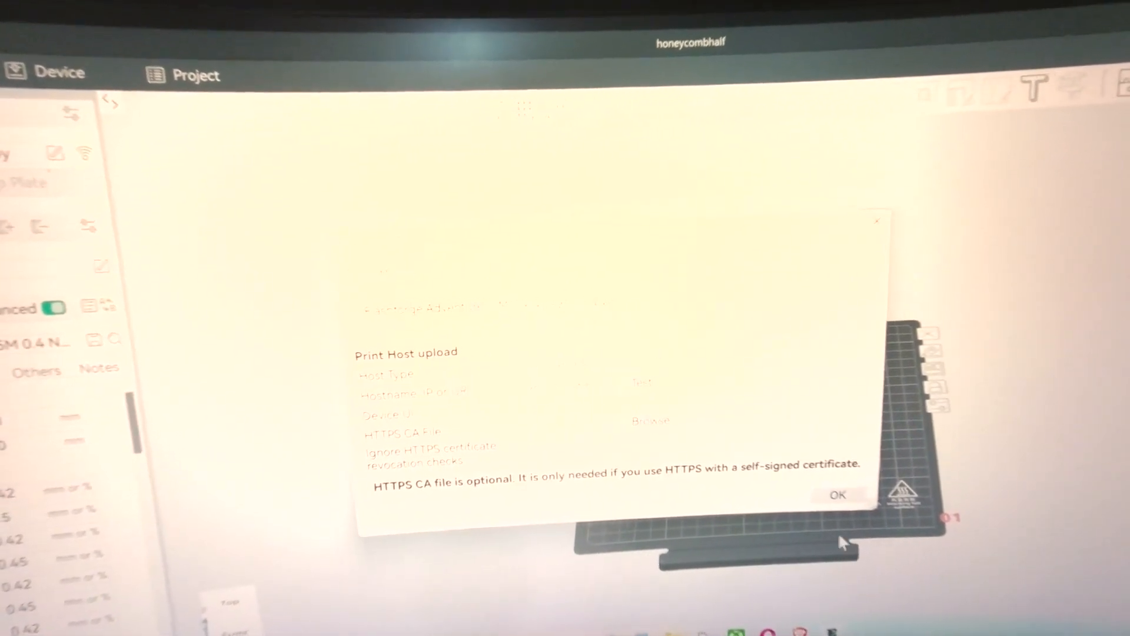
Dismiss the HTTPS CA file notice and return to the Prepare view with the honeycomb model.
click(836, 496)
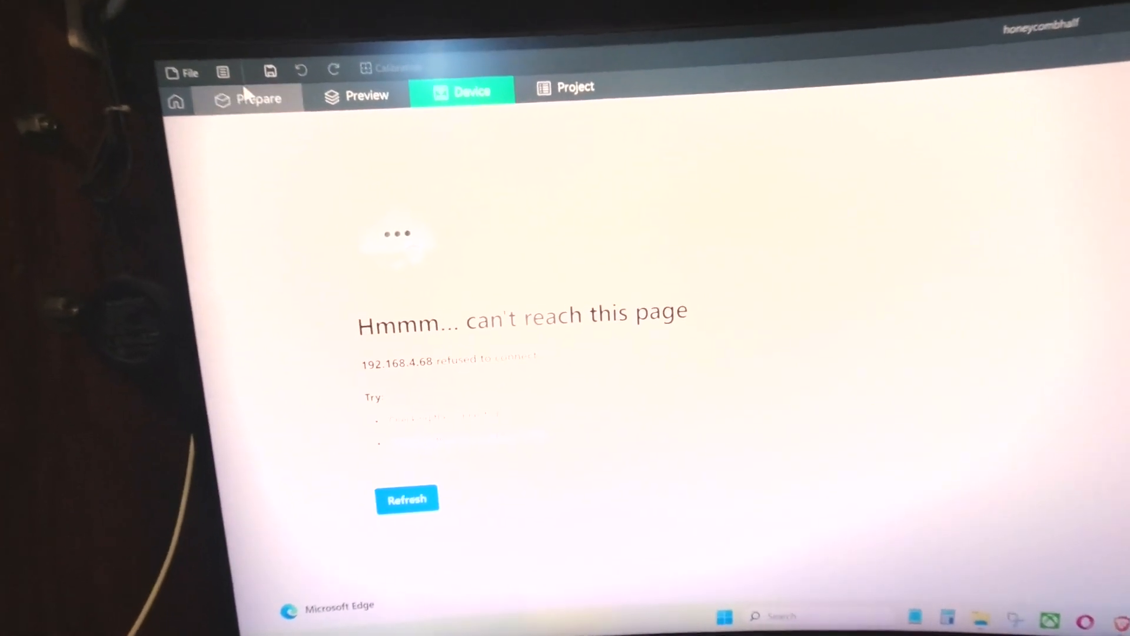
click(258, 98)
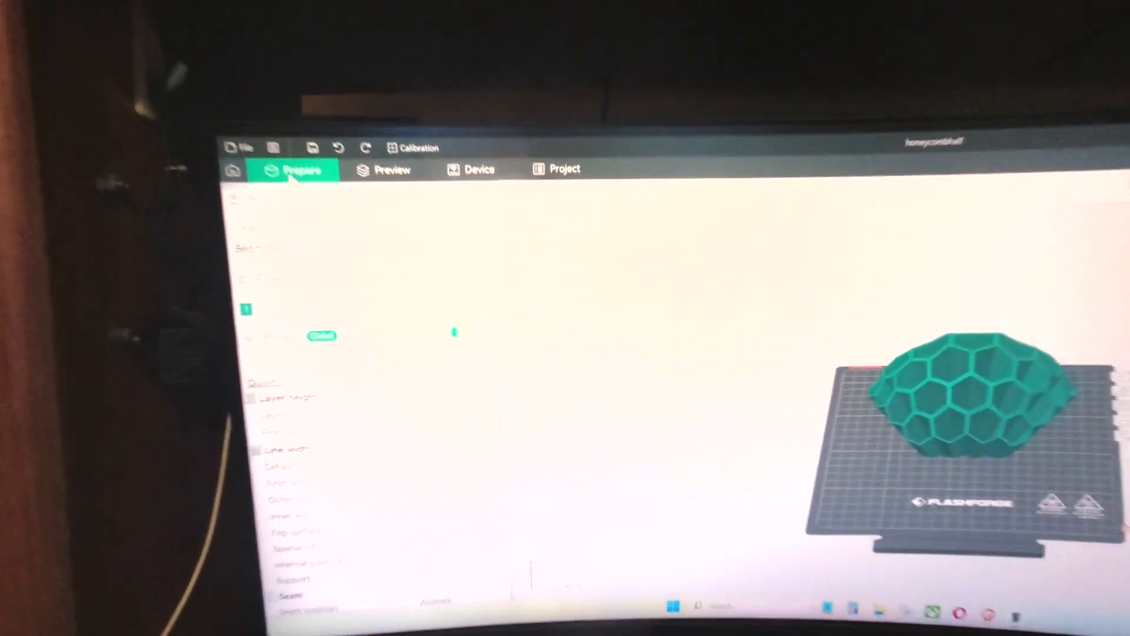